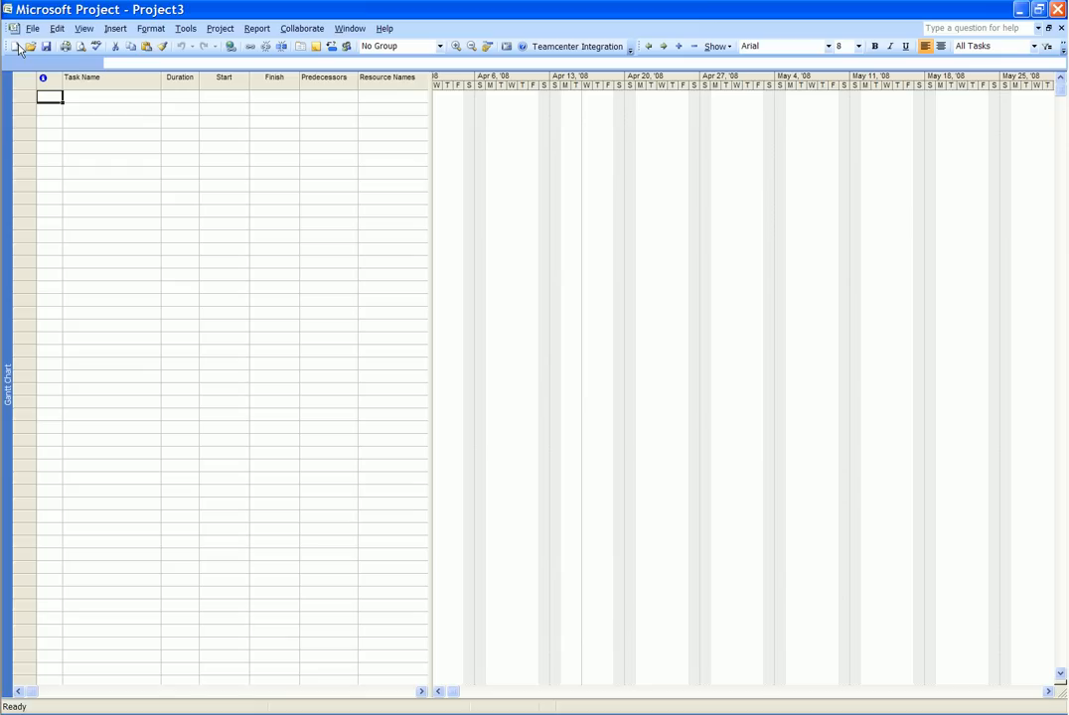
Step: Create a new blank project (Project4) from the File menu's New command
{"action": "left_click", "coordinate": [32, 27]}
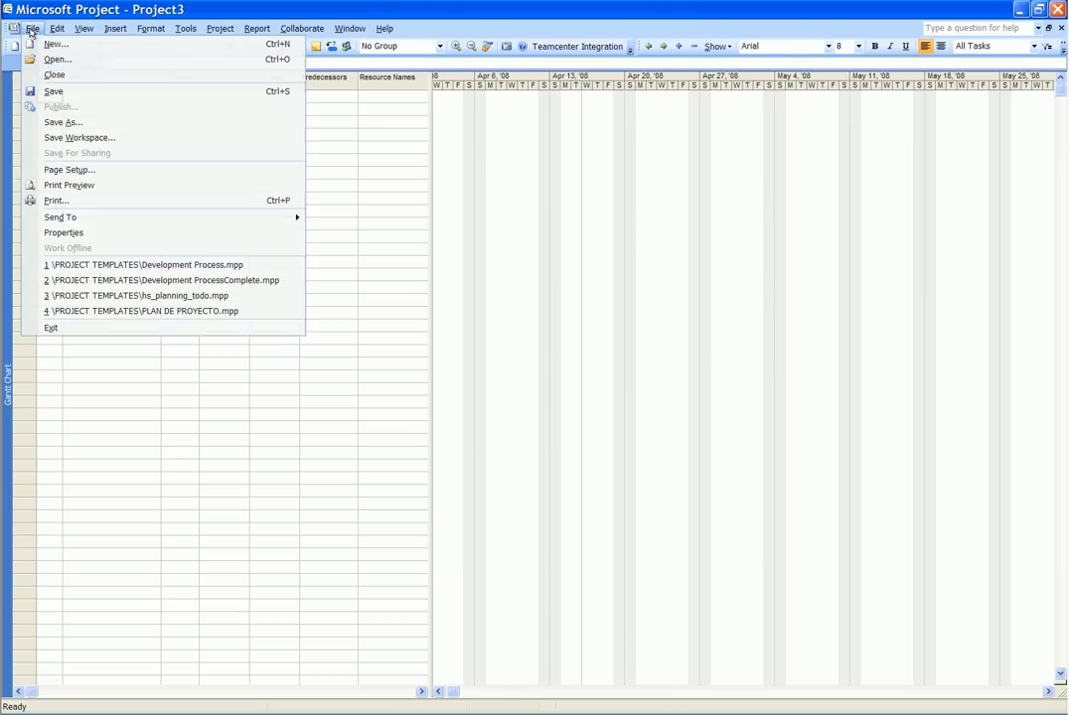
{"action": "left_click", "coordinate": [56, 44]}
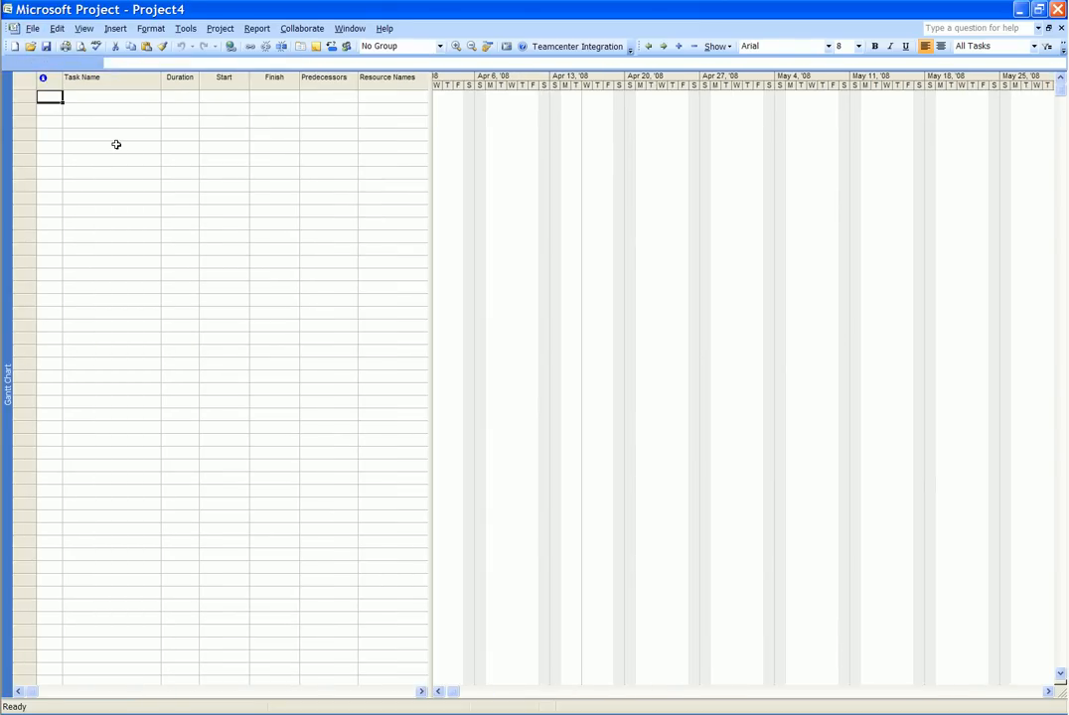
Step: Start a Teamcenter Integration import, bringing up the Teamcenter Login prompt
{"action": "left_click", "coordinate": [576, 45]}
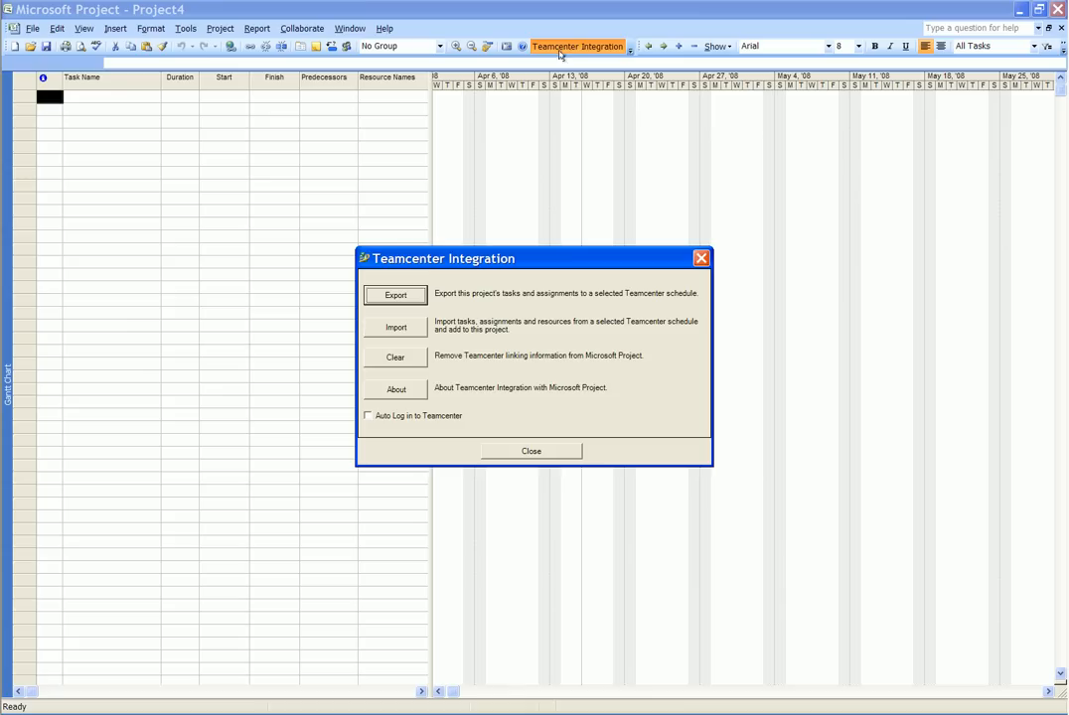
{"action": "mouse_move", "coordinate": [455, 327]}
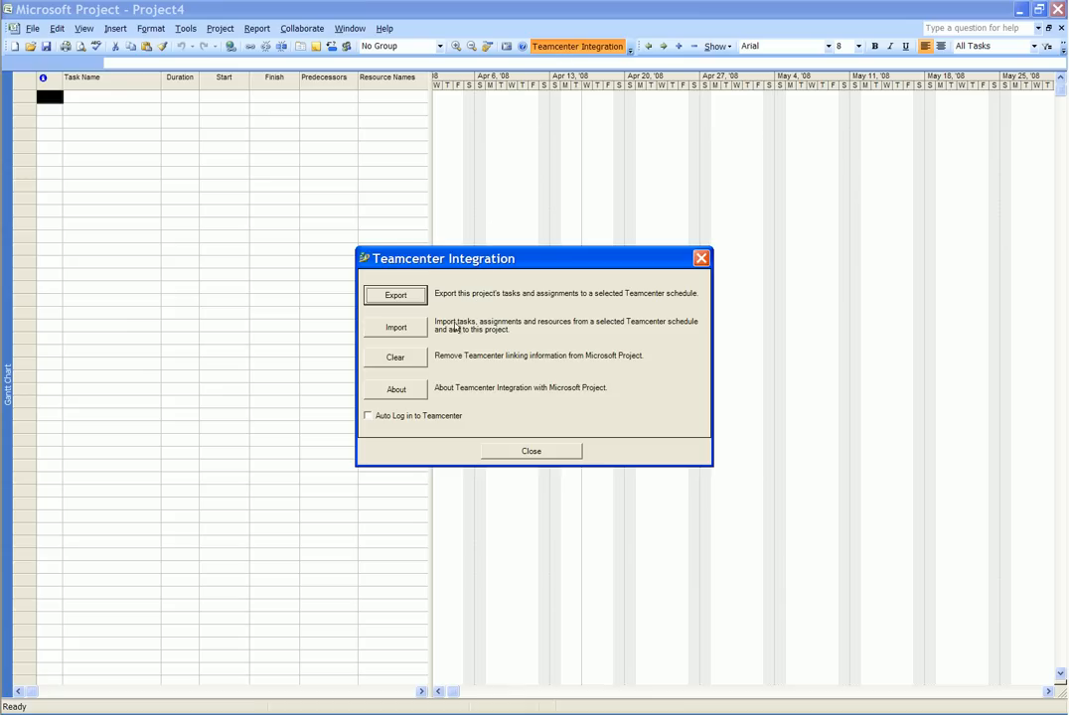
{"action": "mouse_move", "coordinate": [461, 350]}
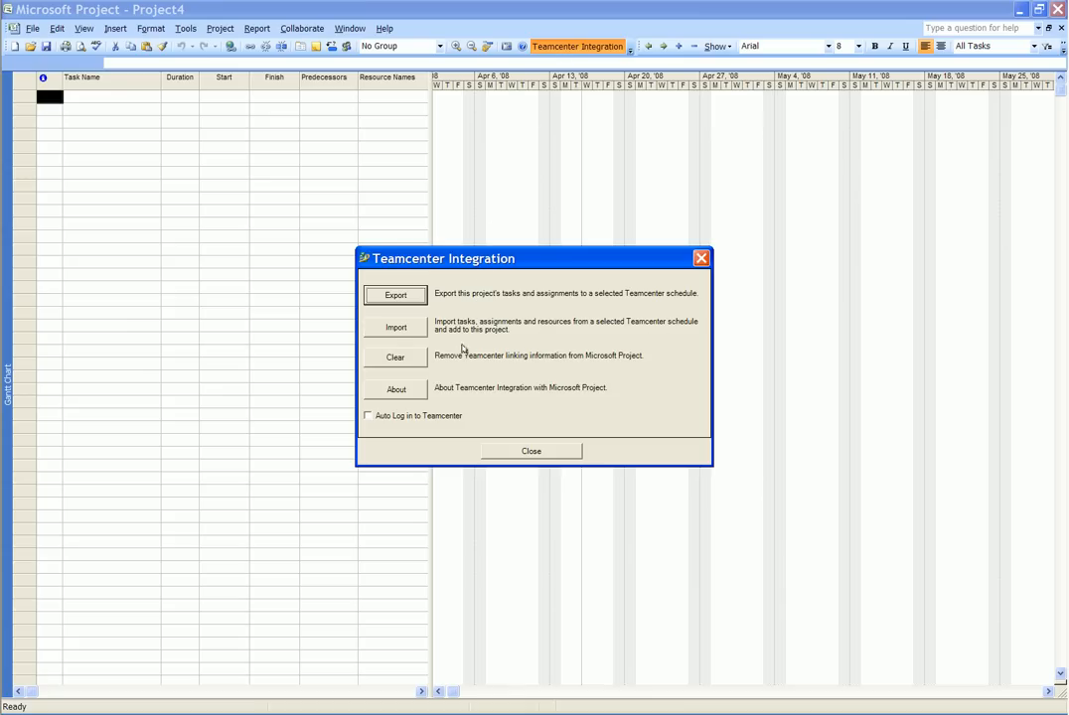
{"action": "left_click", "coordinate": [395, 326]}
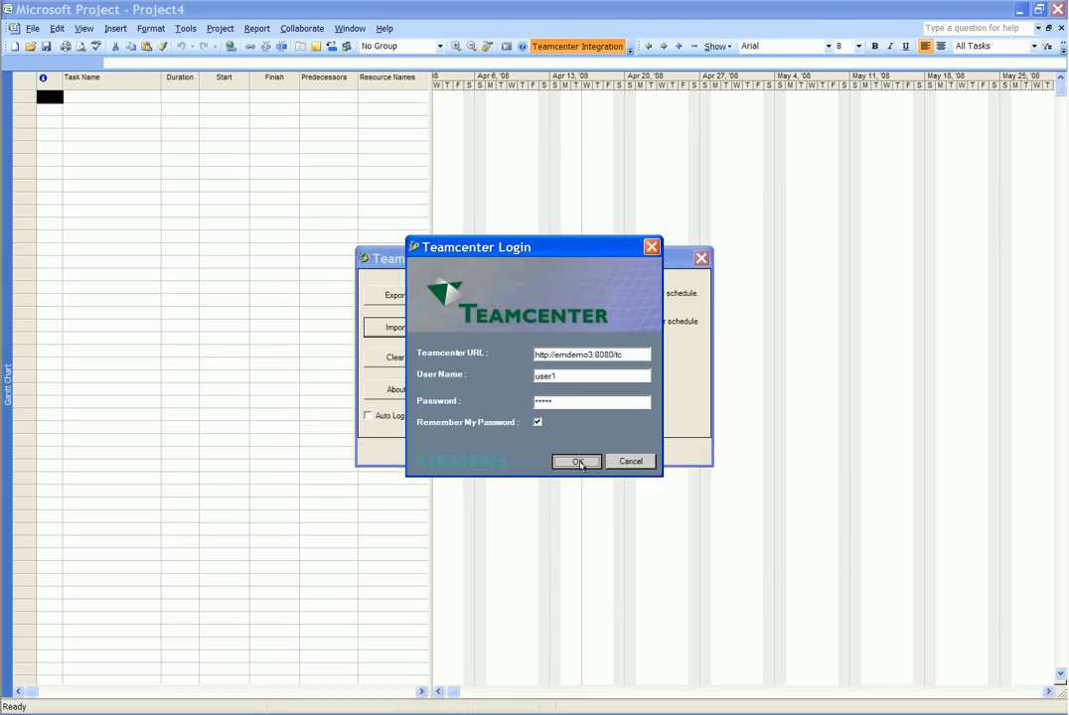
Step: Sign in to Teamcenter and import the New FastRac Design schedule
{"action": "left_click", "coordinate": [576, 461]}
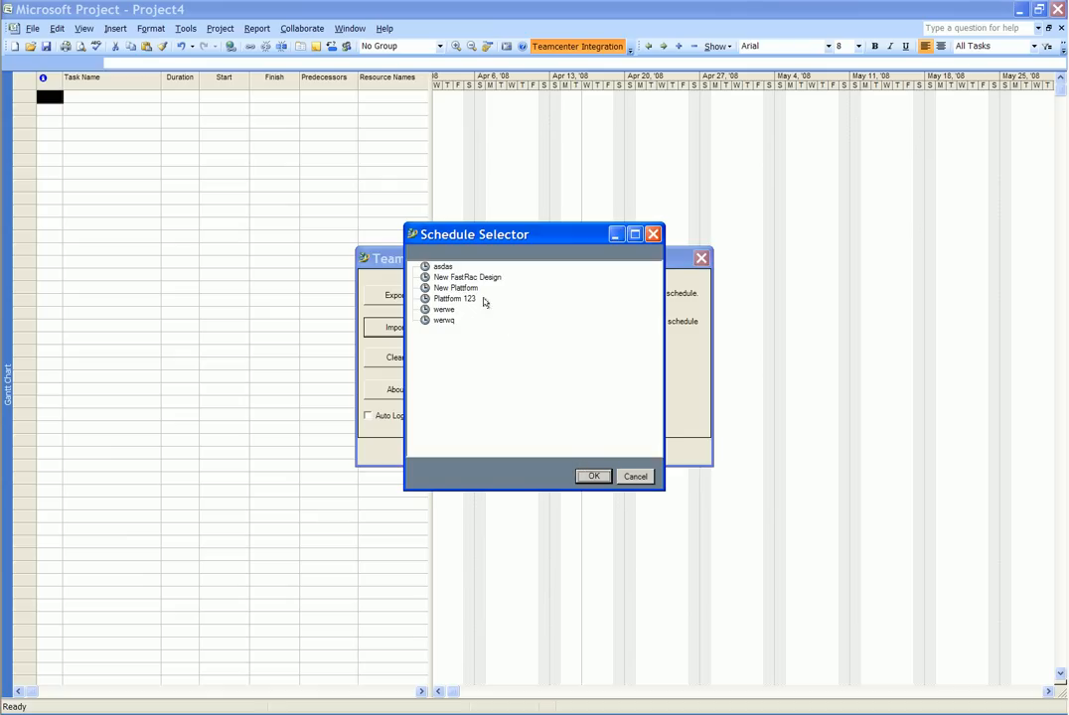
{"action": "left_click", "coordinate": [467, 278]}
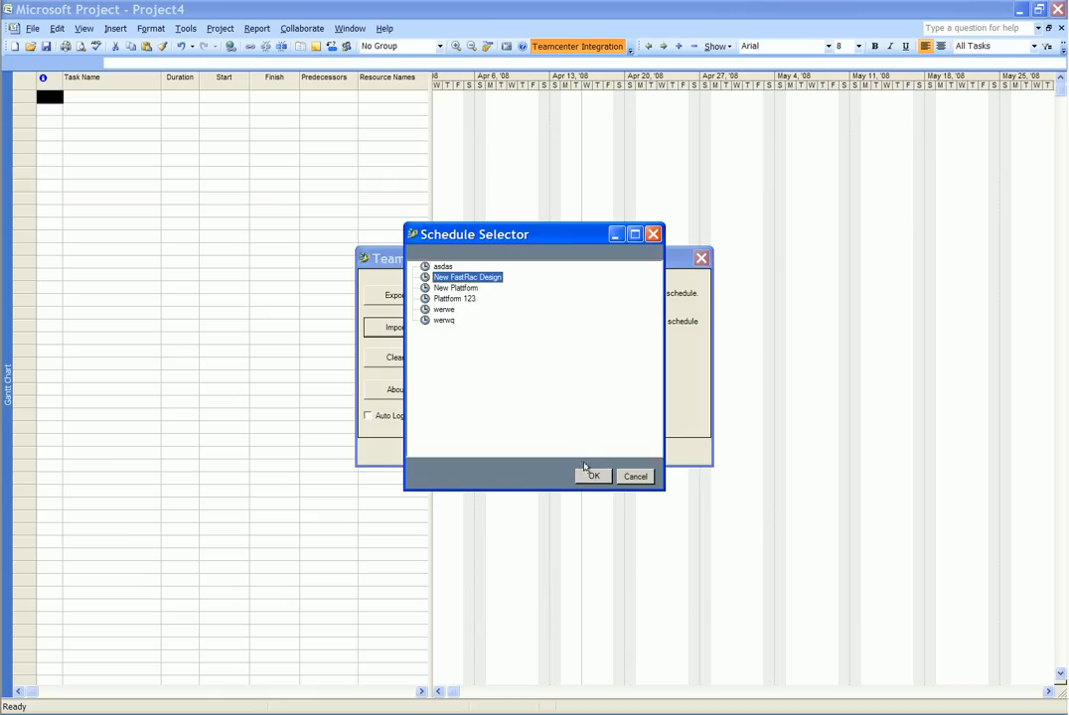
{"action": "left_click", "coordinate": [592, 477]}
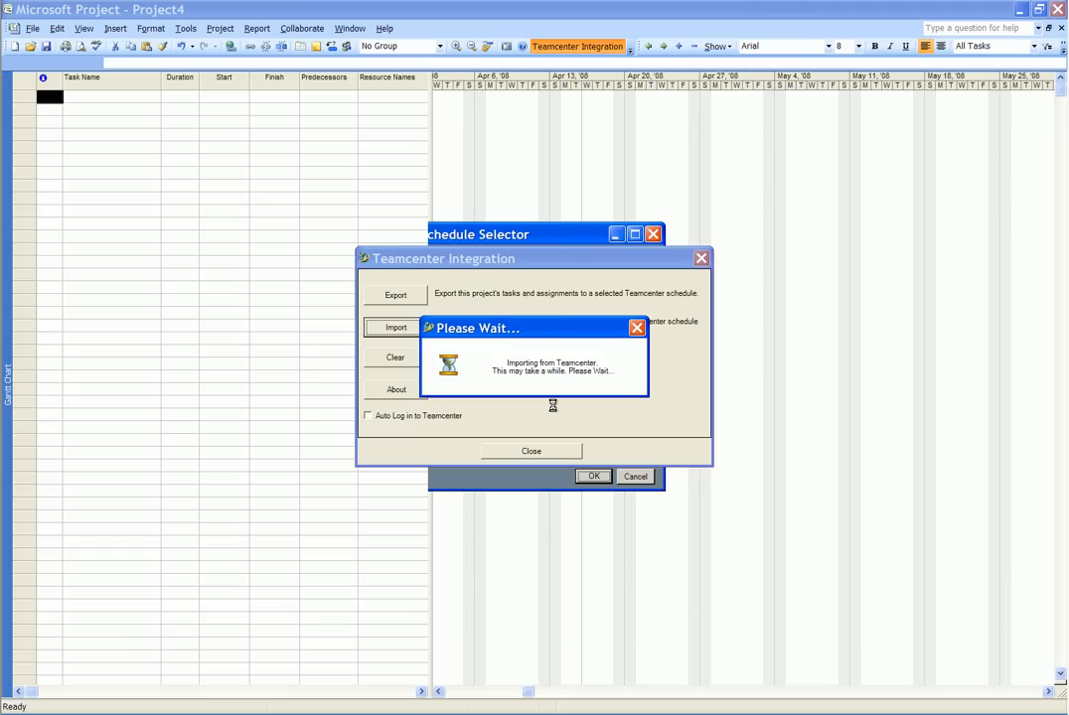
Step: Dismiss the integration window, zoom the Gantt timescale out and collapse the TOOLING summary task
{"action": "left_click", "coordinate": [396, 326]}
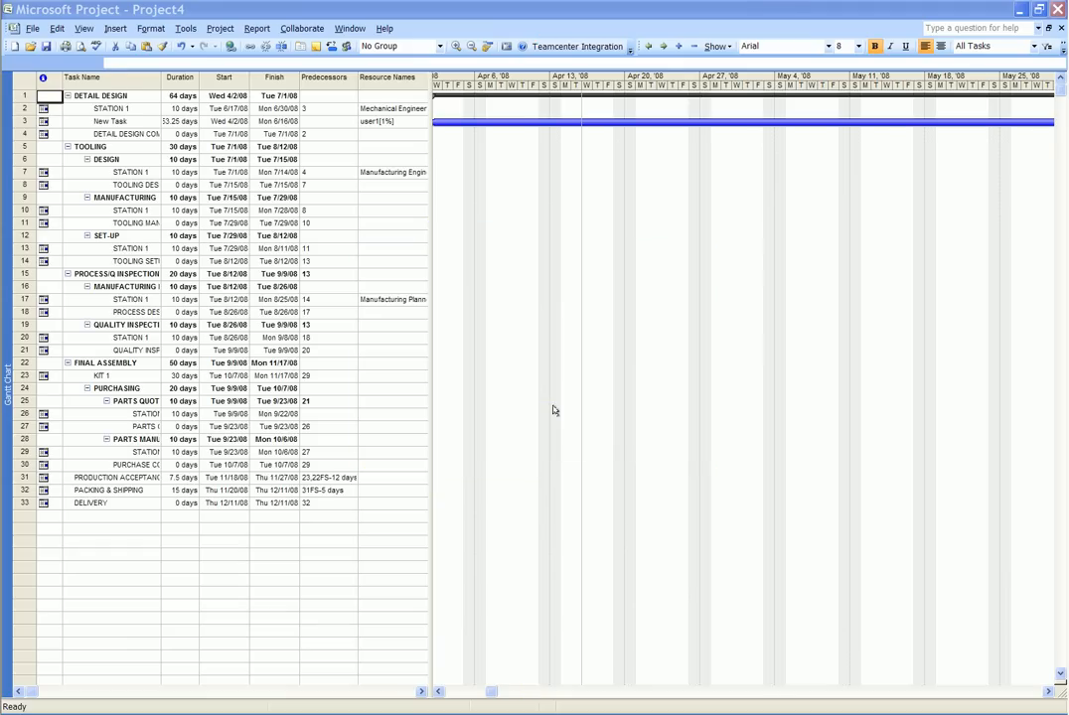
{"action": "mouse_move", "coordinate": [437, 409]}
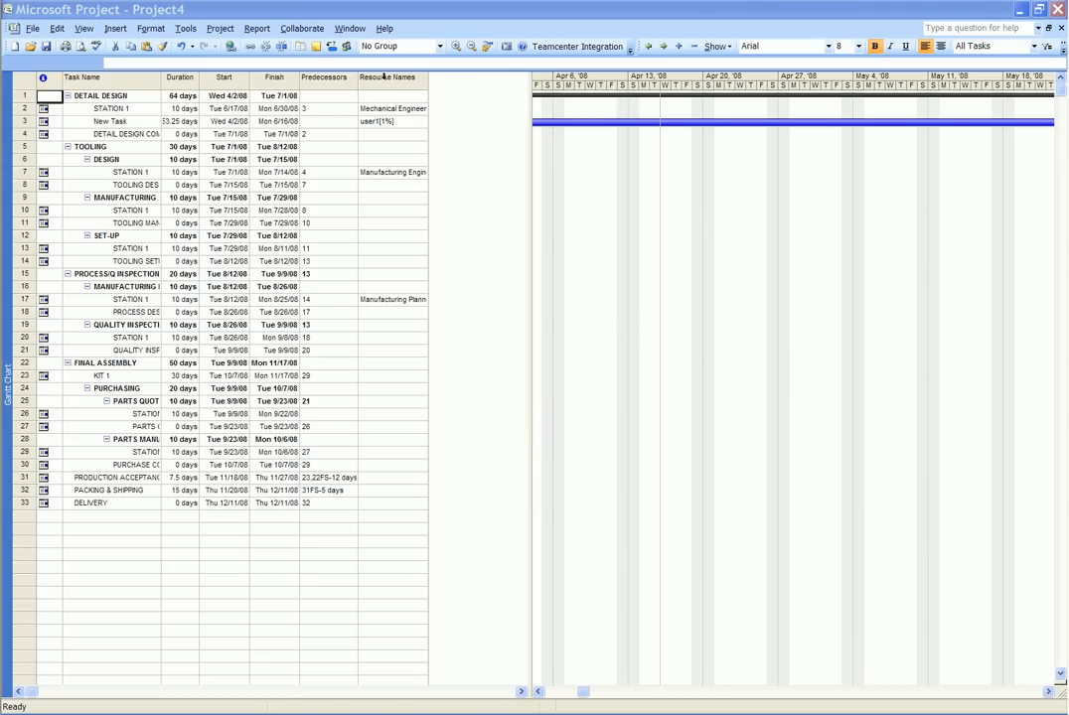
{"action": "left_click", "coordinate": [469, 46]}
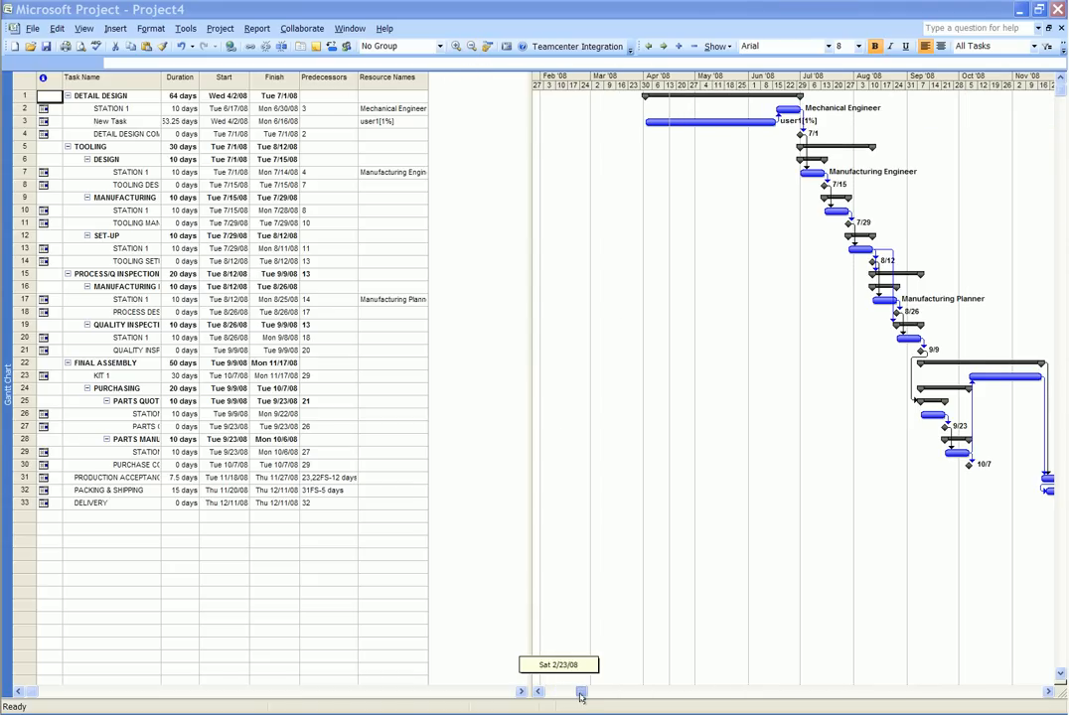
{"action": "left_click", "coordinate": [580, 691]}
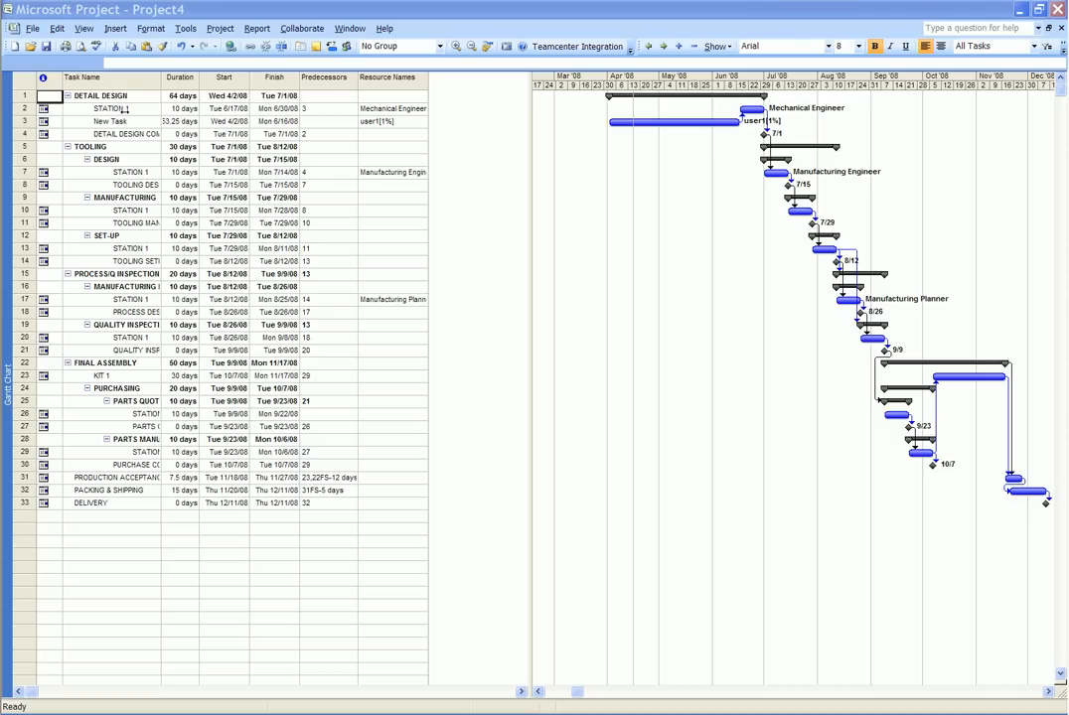
{"action": "left_click", "coordinate": [109, 107]}
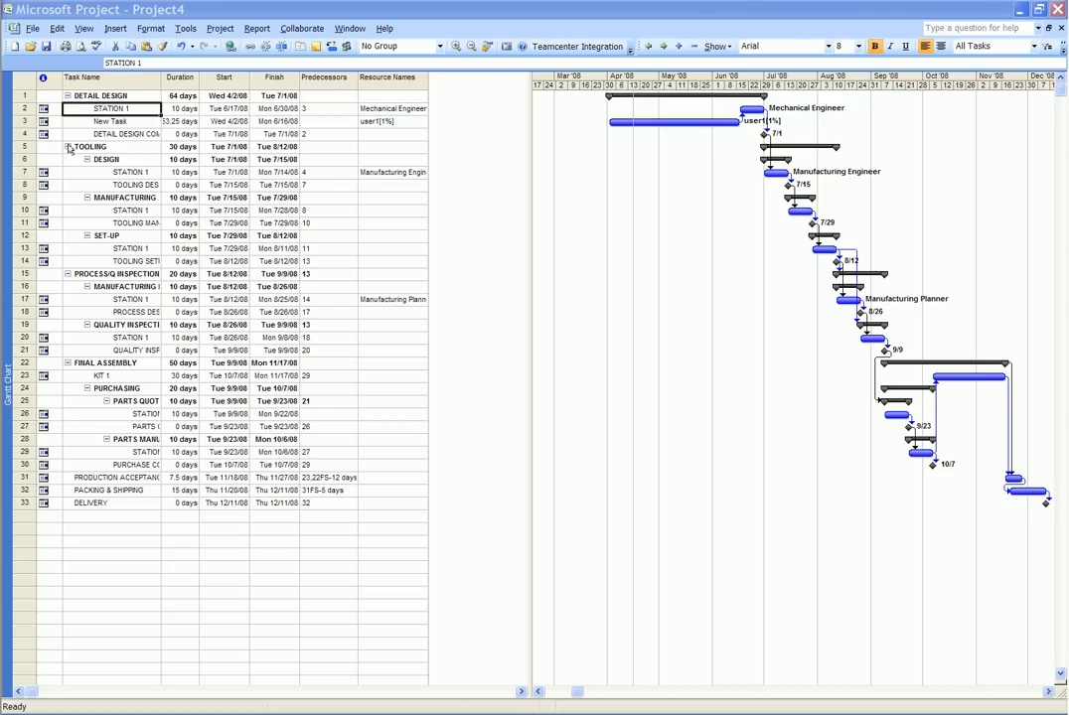
{"action": "left_click", "coordinate": [68, 159]}
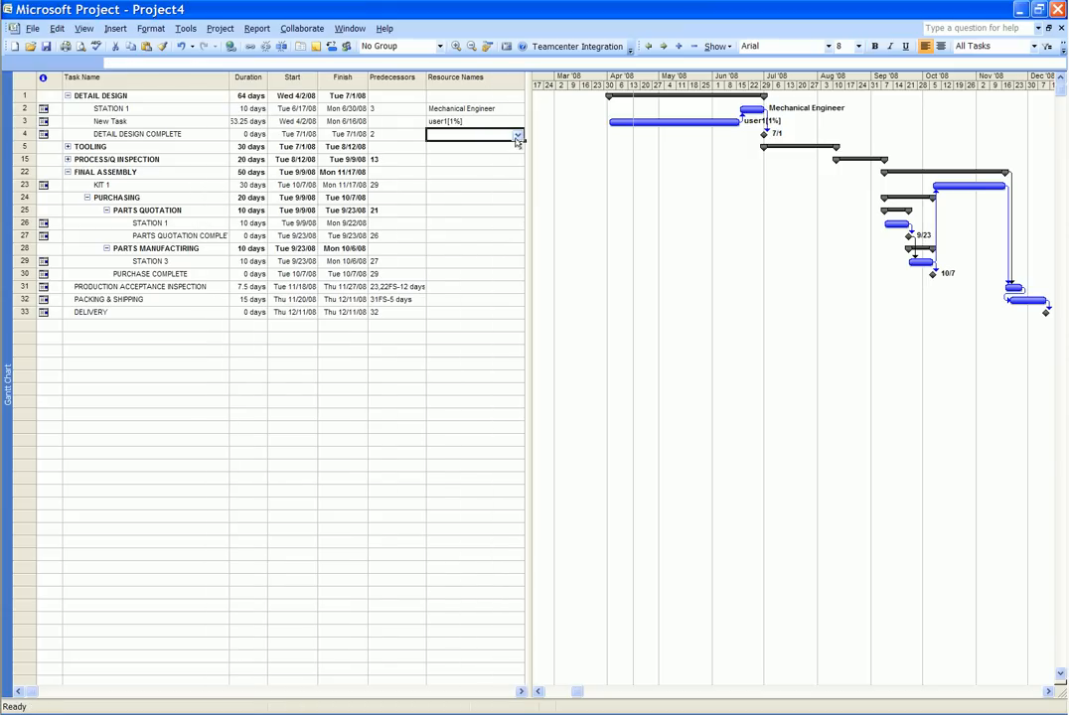
Step: Assign Bjorn Designer to Detail Design Complete and Manufacturing Manager to TOOLING
{"action": "type", "text": "Bjorn Designer"}
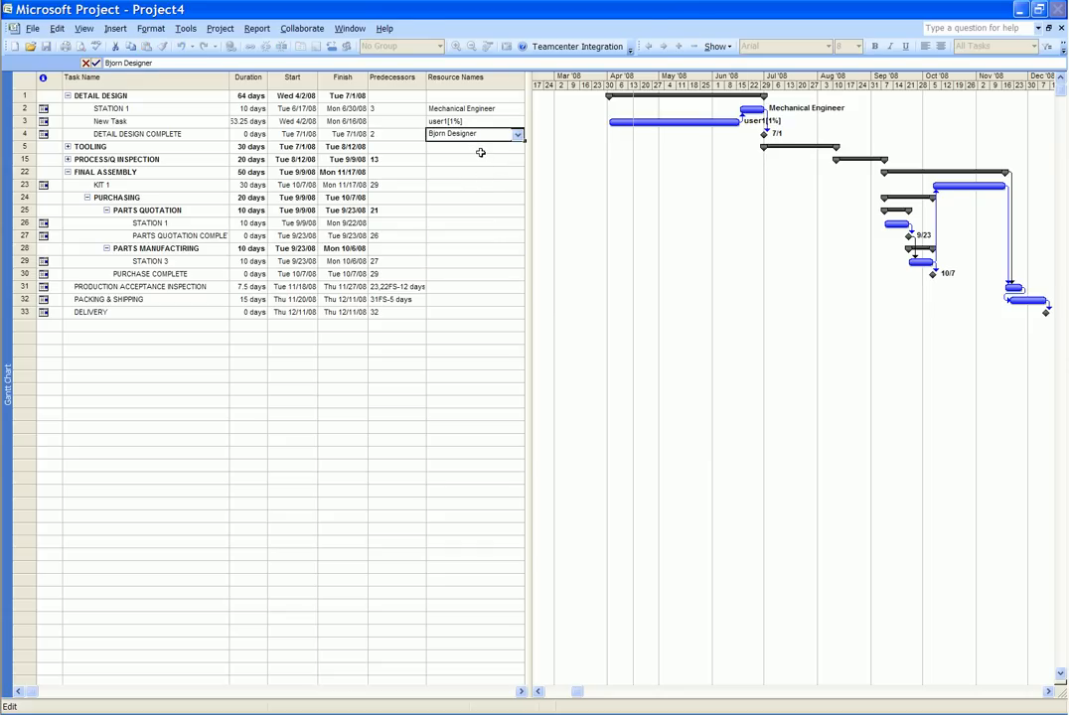
{"action": "left_click", "coordinate": [517, 147]}
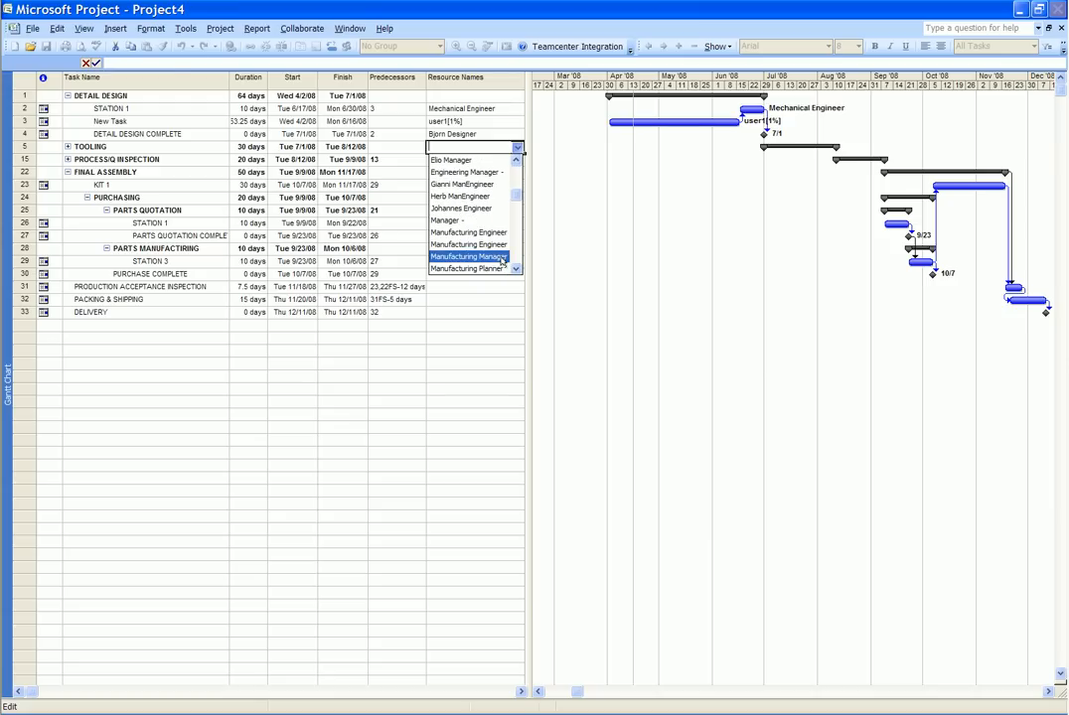
{"action": "left_click", "coordinate": [467, 256]}
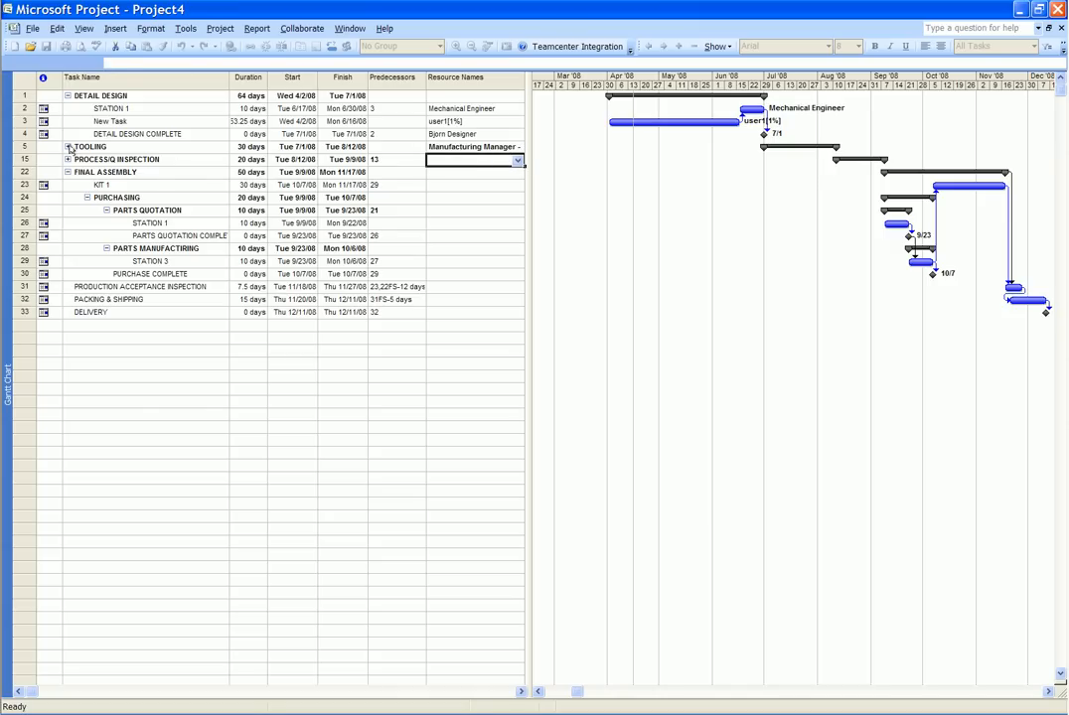
Step: Expand TOOLING and assign Manufacturing Planner to its MANUFACTURING and SET-UP subtasks
{"action": "left_click", "coordinate": [67, 147]}
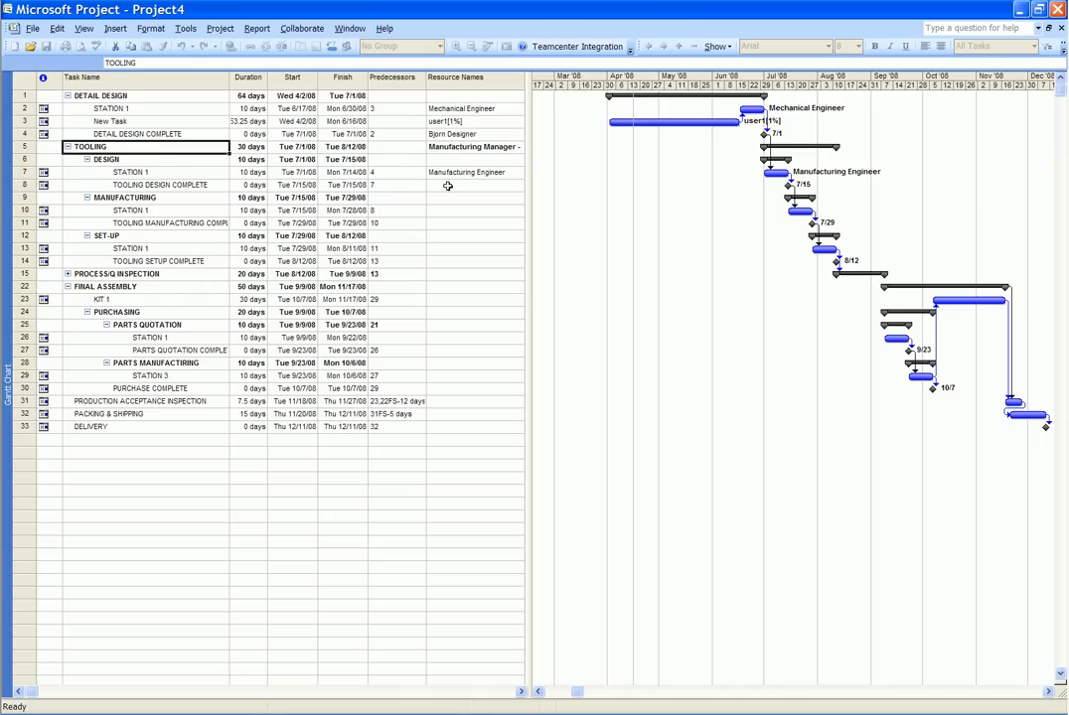
{"action": "mouse_move", "coordinate": [461, 187]}
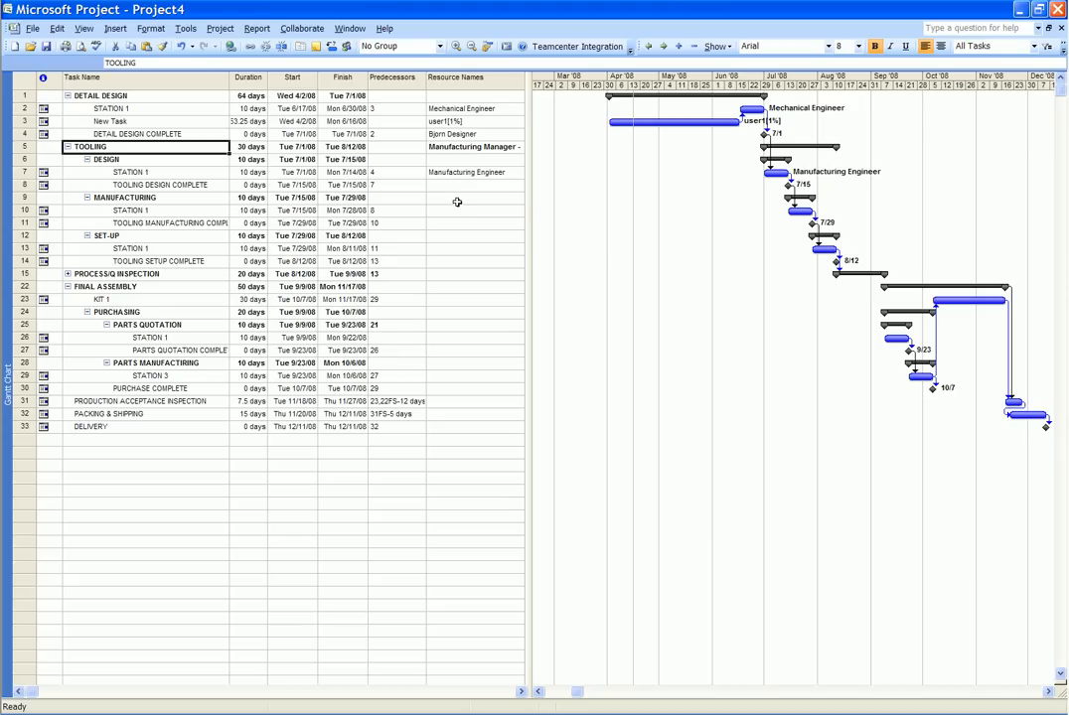
{"action": "left_click", "coordinate": [475, 196]}
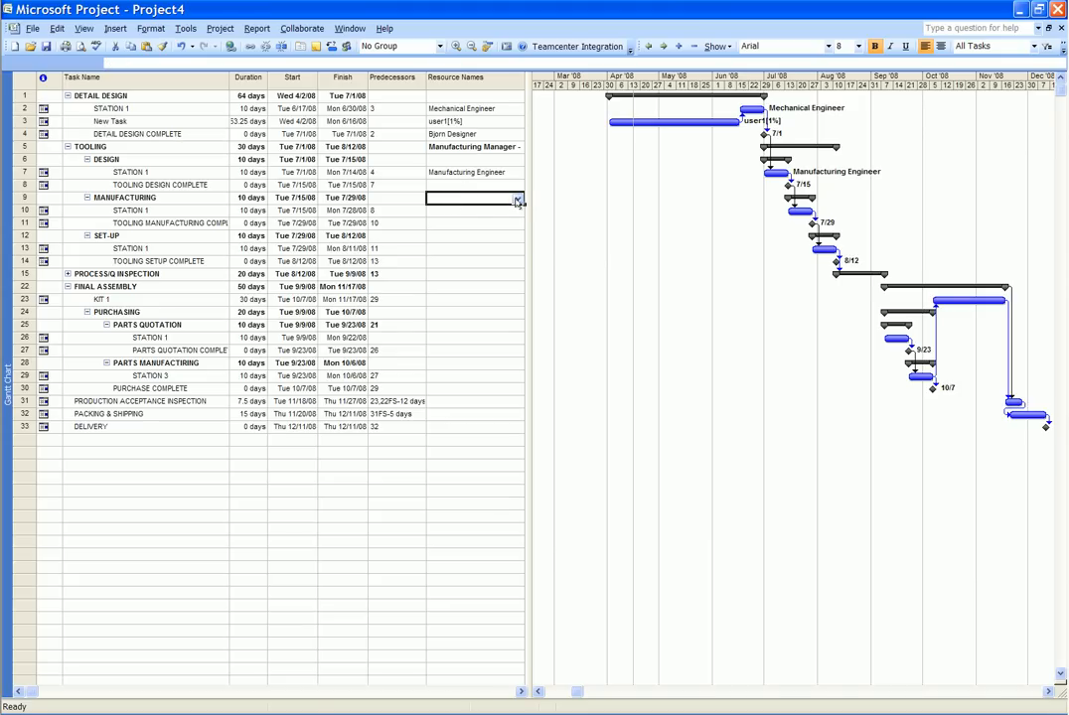
{"action": "left_click", "coordinate": [517, 198]}
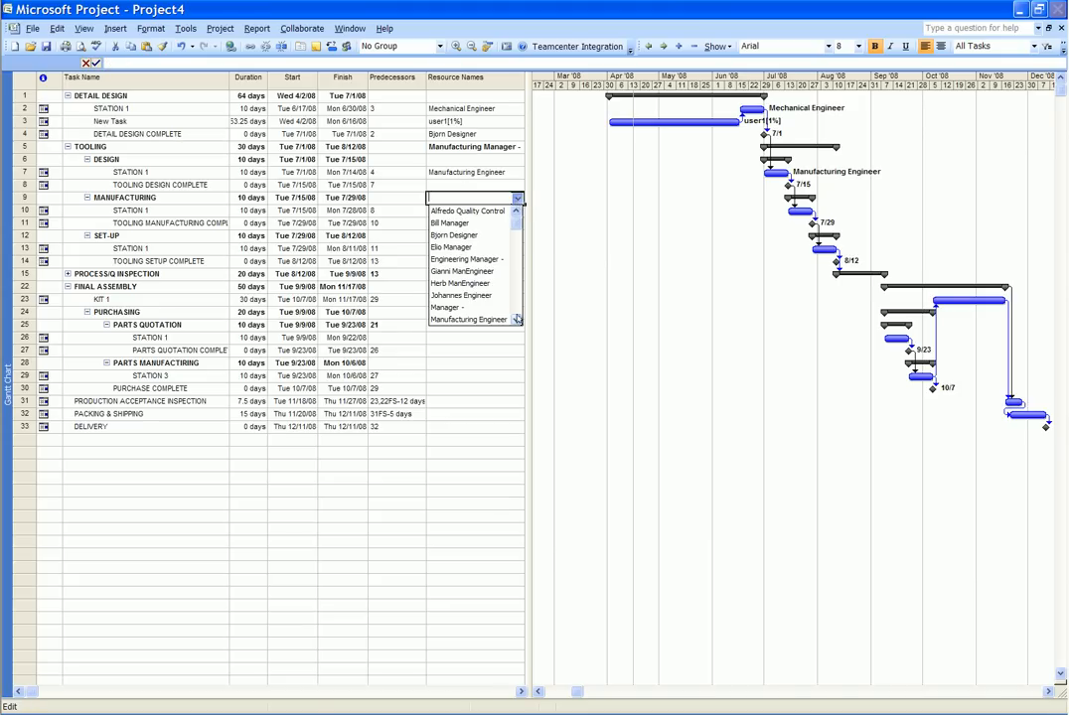
{"action": "left_click", "coordinate": [473, 318]}
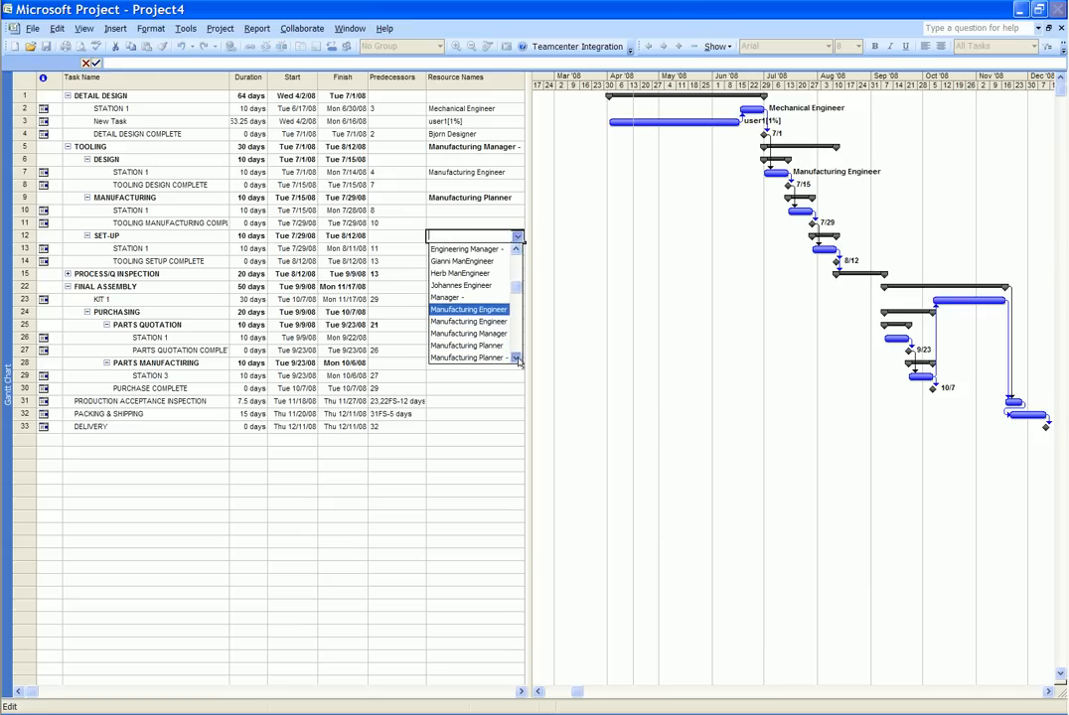
{"action": "left_click", "coordinate": [467, 358]}
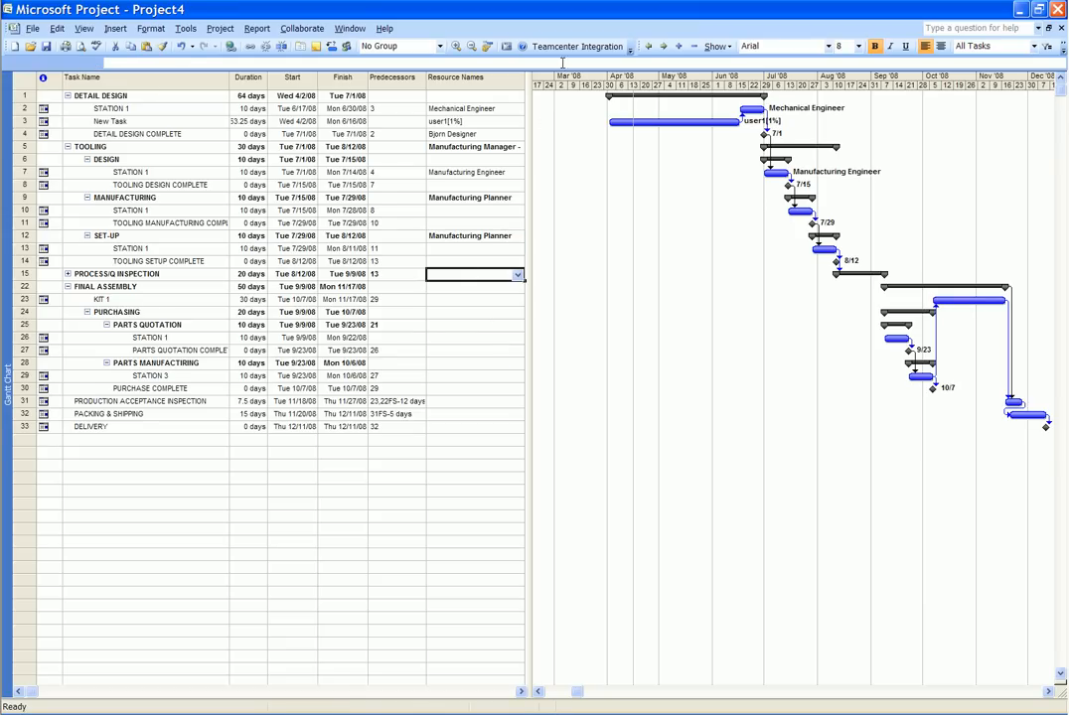
{"action": "left_click", "coordinate": [578, 46]}
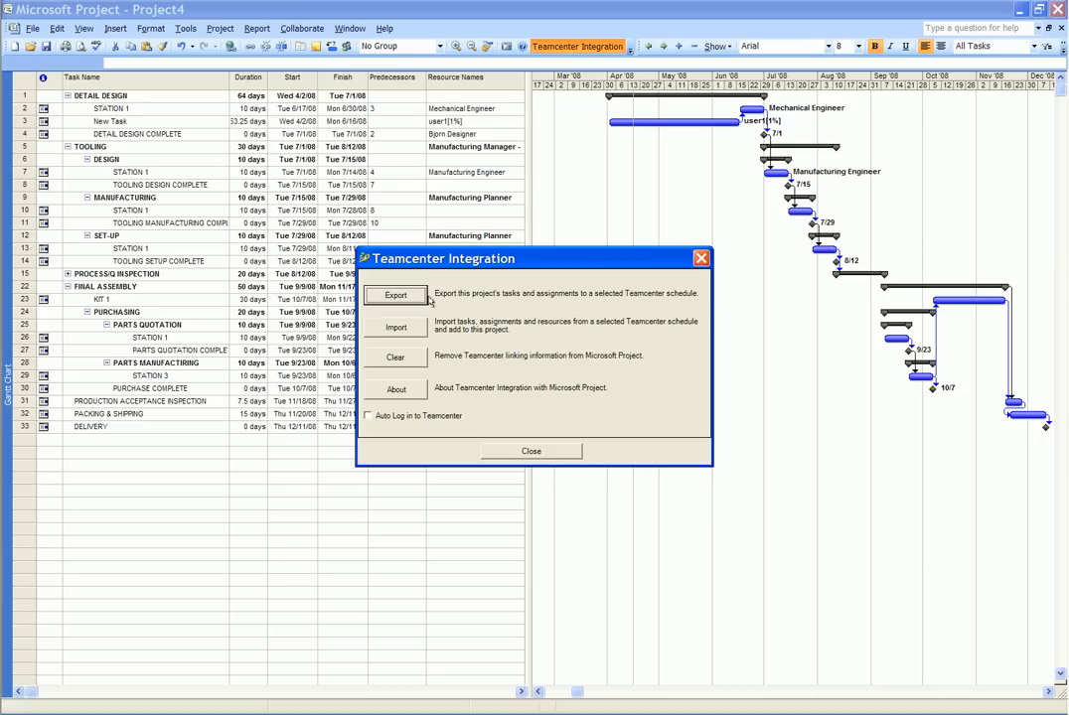
{"action": "mouse_move", "coordinate": [592, 306]}
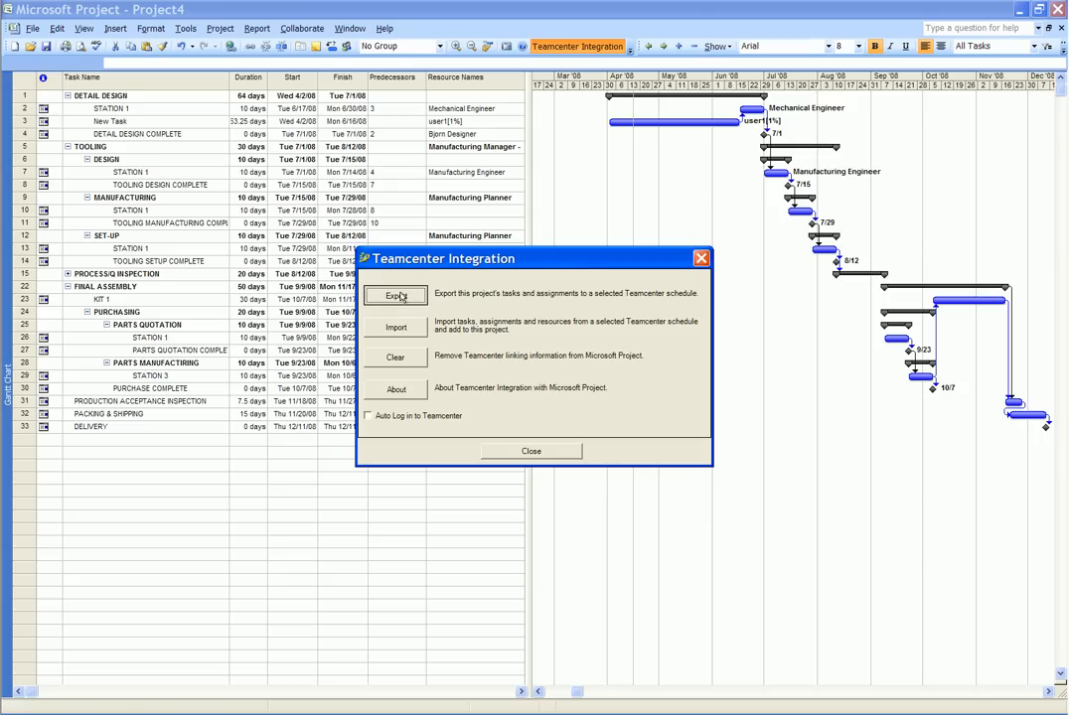
Step: Export the project to Teamcenter, signing in and confirming the schedule overwrite, until Member Mapper appears
{"action": "left_click", "coordinate": [396, 294]}
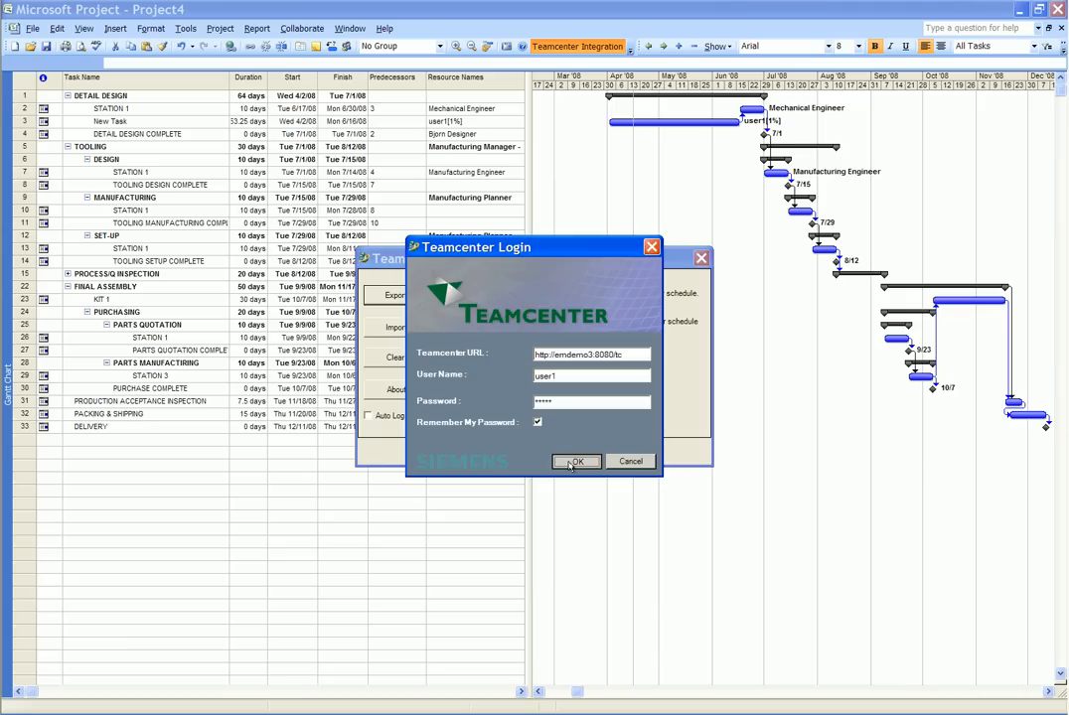
{"action": "left_click", "coordinate": [576, 461]}
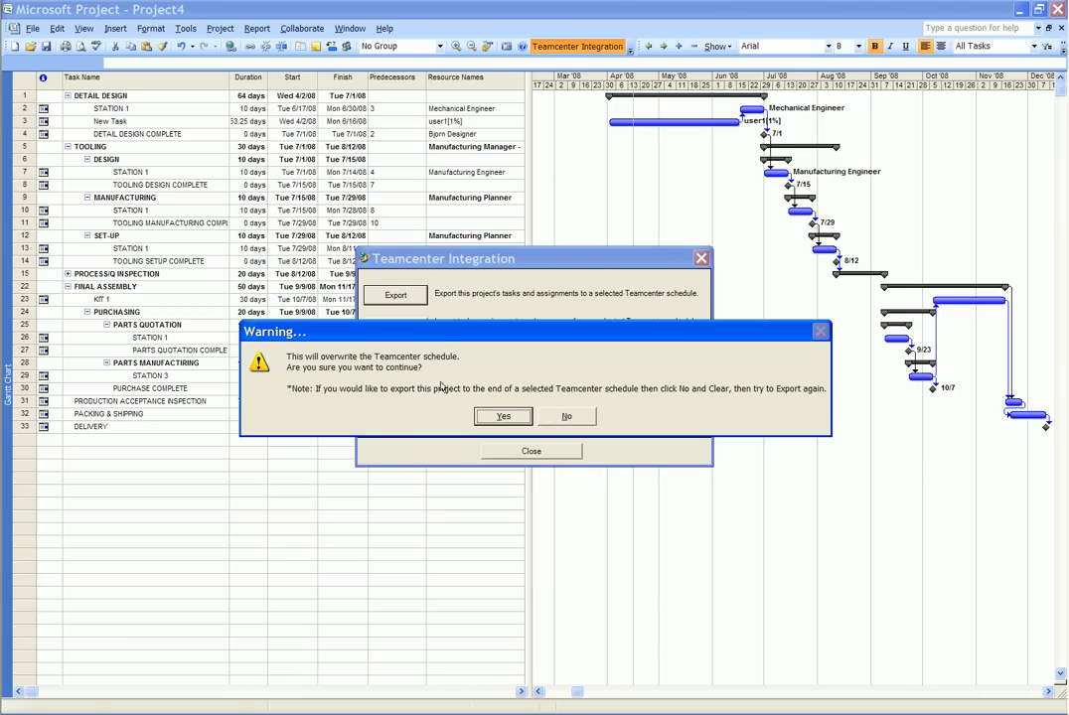
{"action": "left_click", "coordinate": [503, 417]}
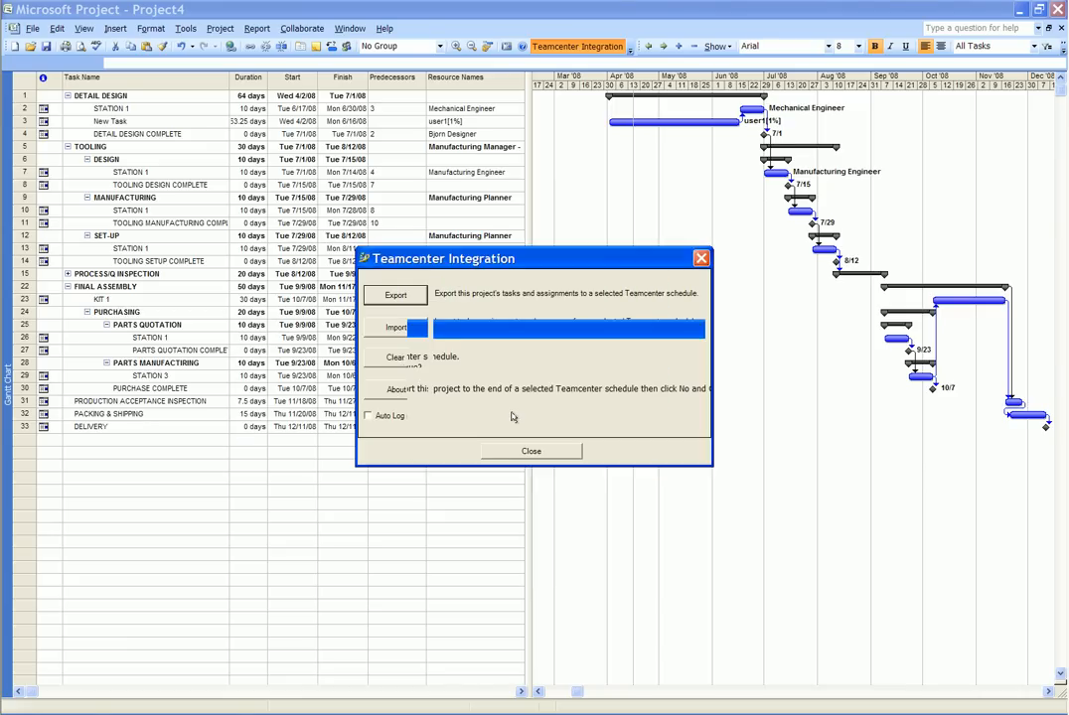
{"action": "left_click", "coordinate": [396, 326]}
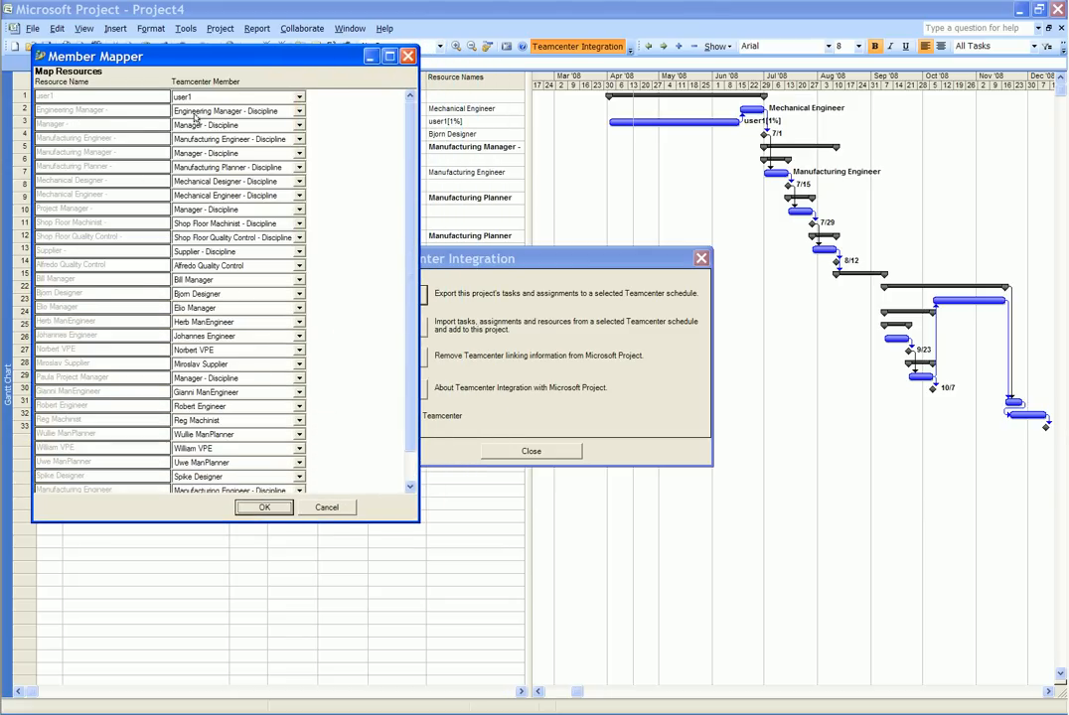
Step: Accept the resource-to-member mapping and close the Teamcenter Integration window to finish the export
{"action": "left_click", "coordinate": [298, 123]}
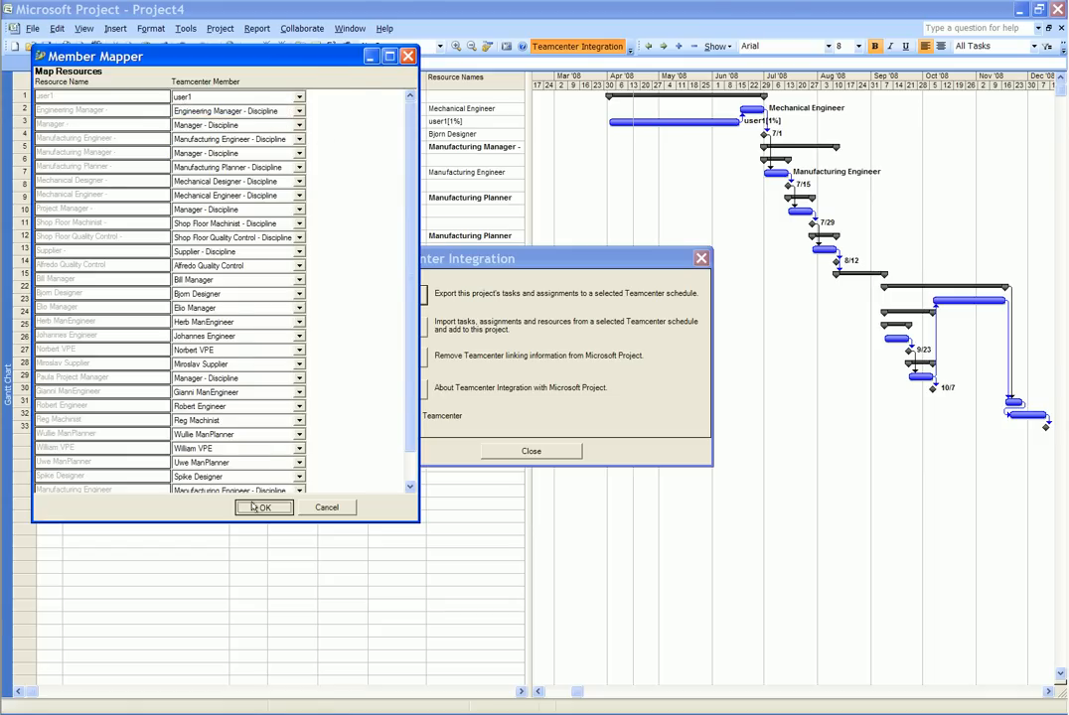
{"action": "left_click", "coordinate": [262, 509]}
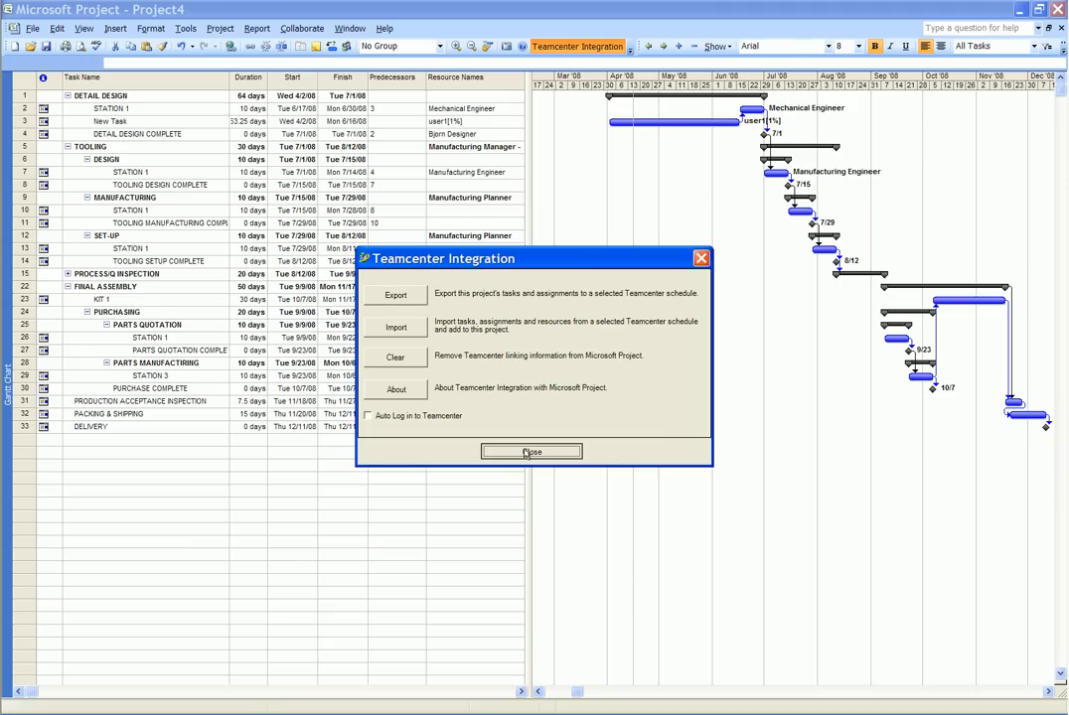
{"action": "left_click", "coordinate": [533, 453]}
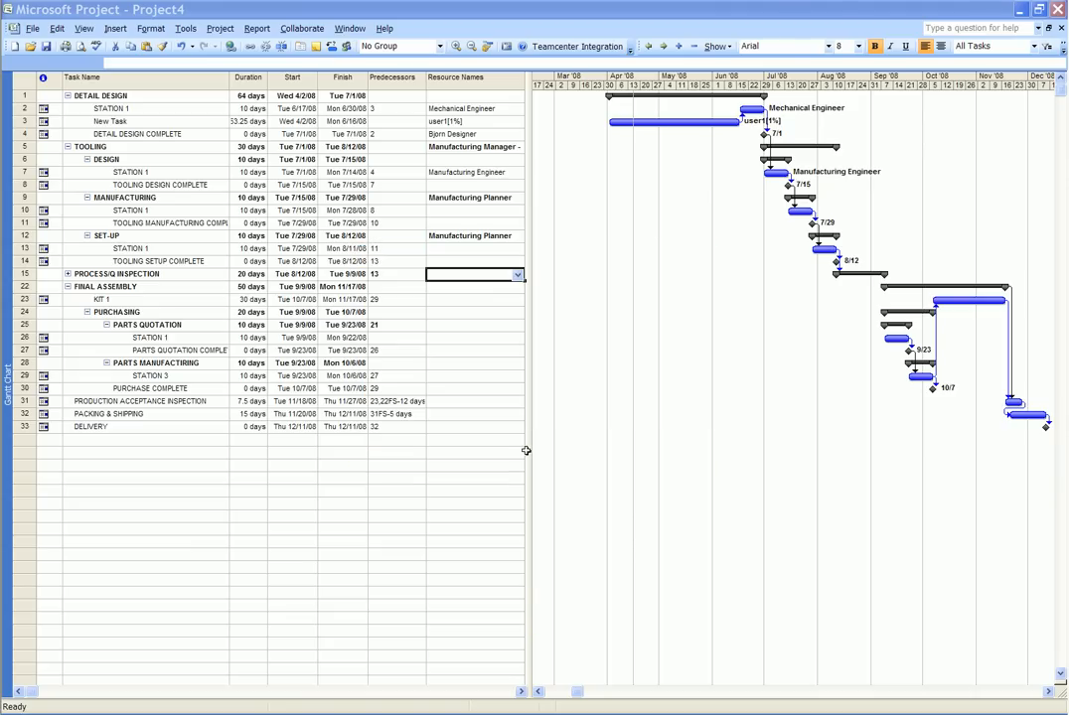